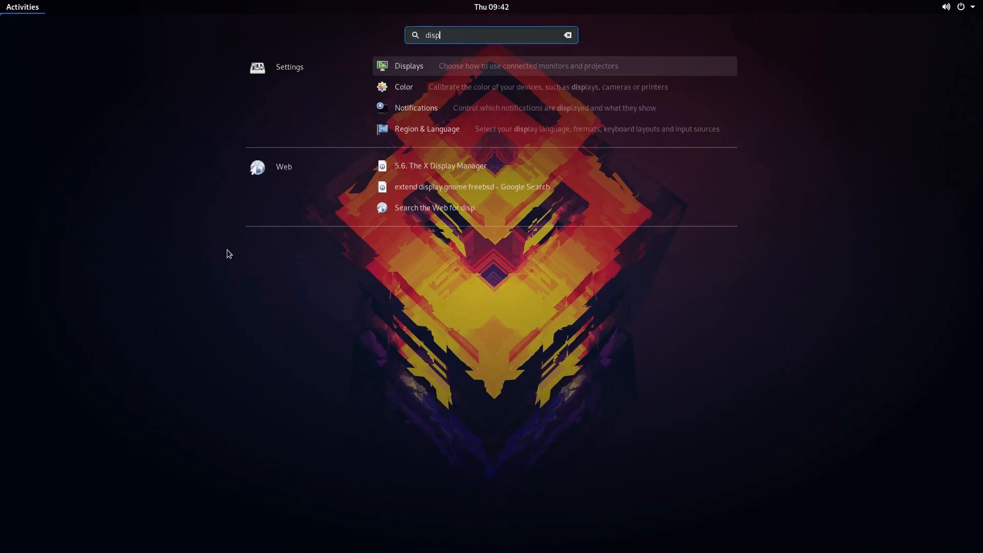
# Step: Open the Displays settings from the Activities search
pyautogui.click(408, 65)
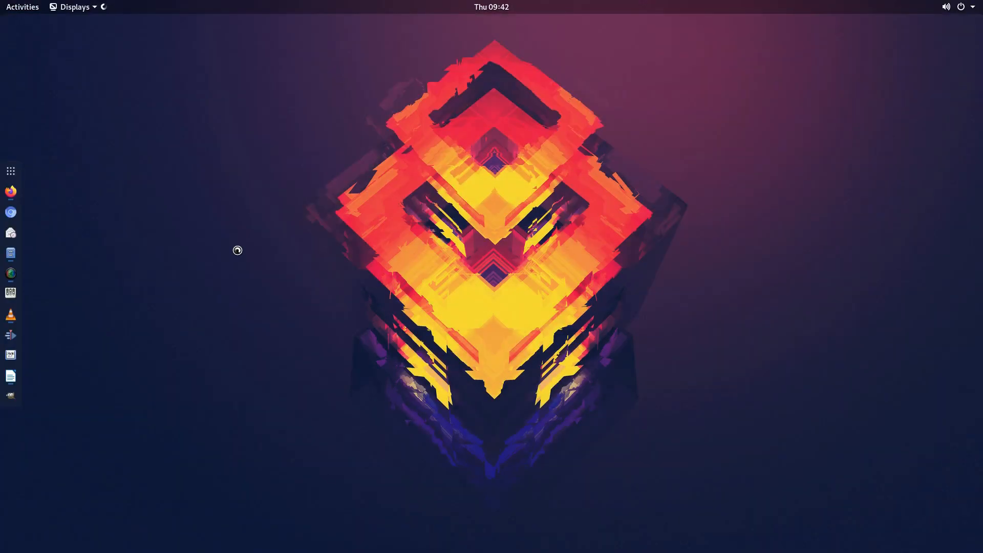
pyautogui.click(74, 7)
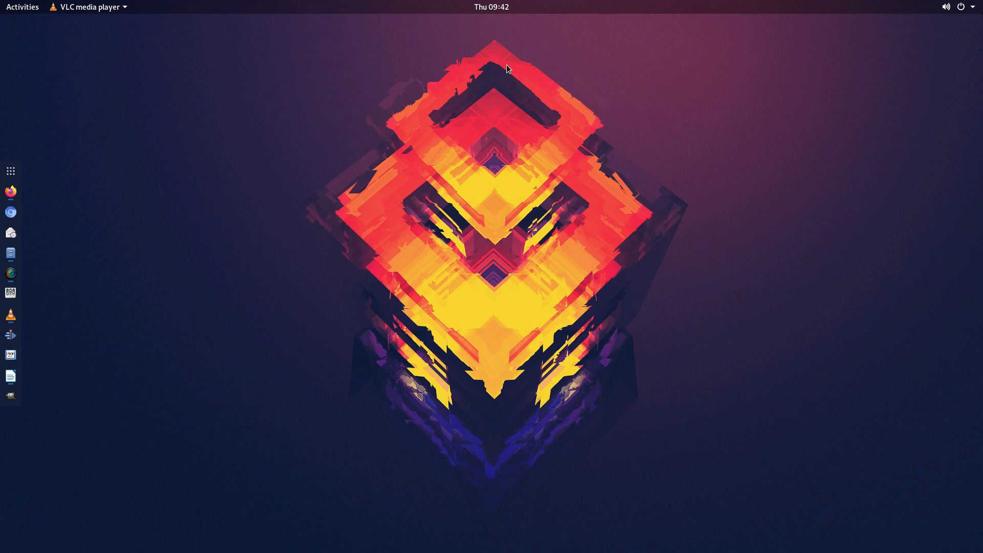
pyautogui.moveTo(11, 192)
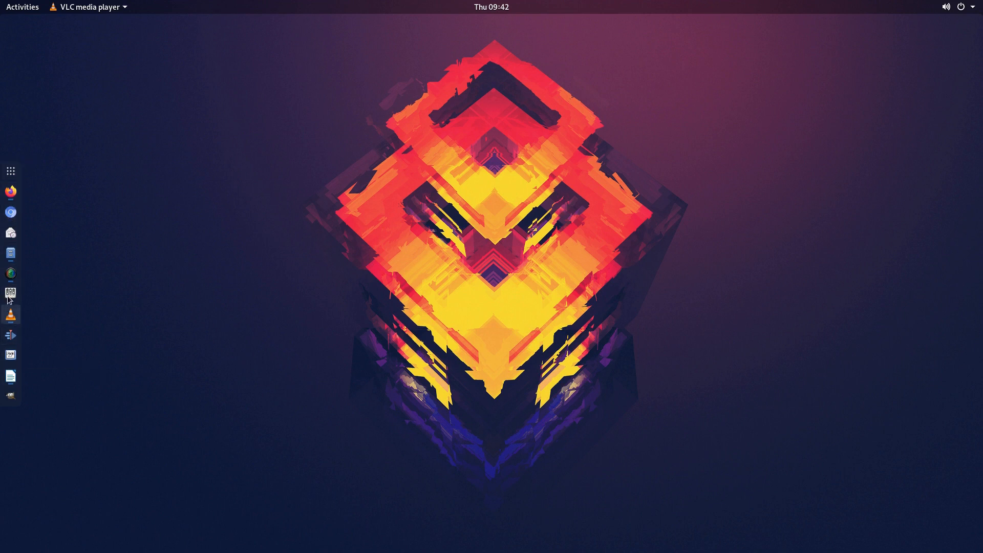
pyautogui.moveTo(34, 279)
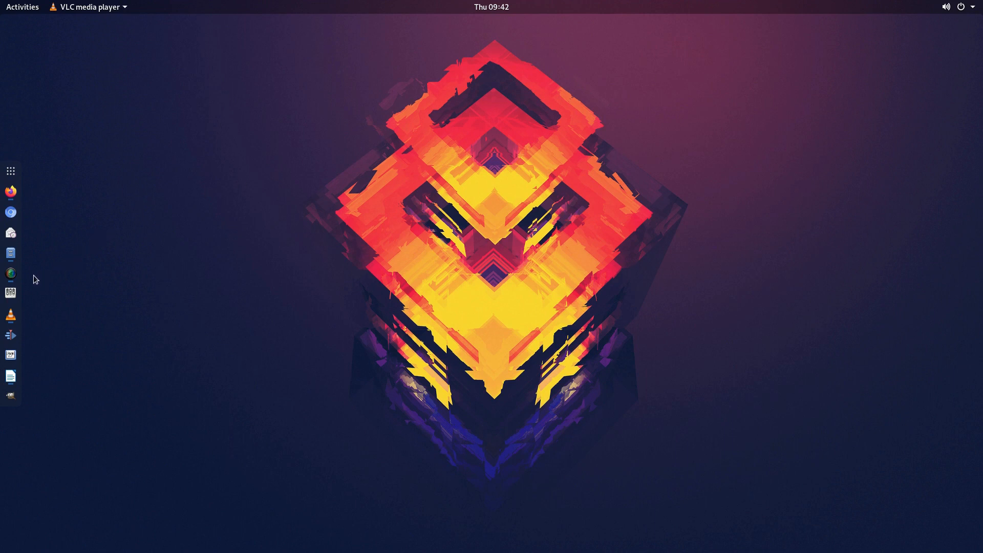
pyautogui.moveTo(11, 252)
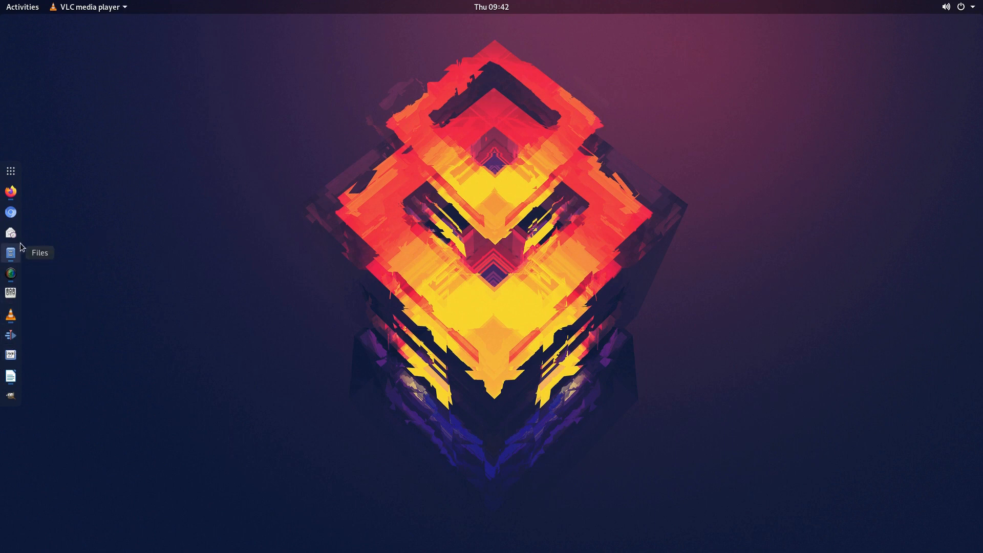
# Step: Launch Files from the dock on the Documents folder
pyautogui.click(11, 252)
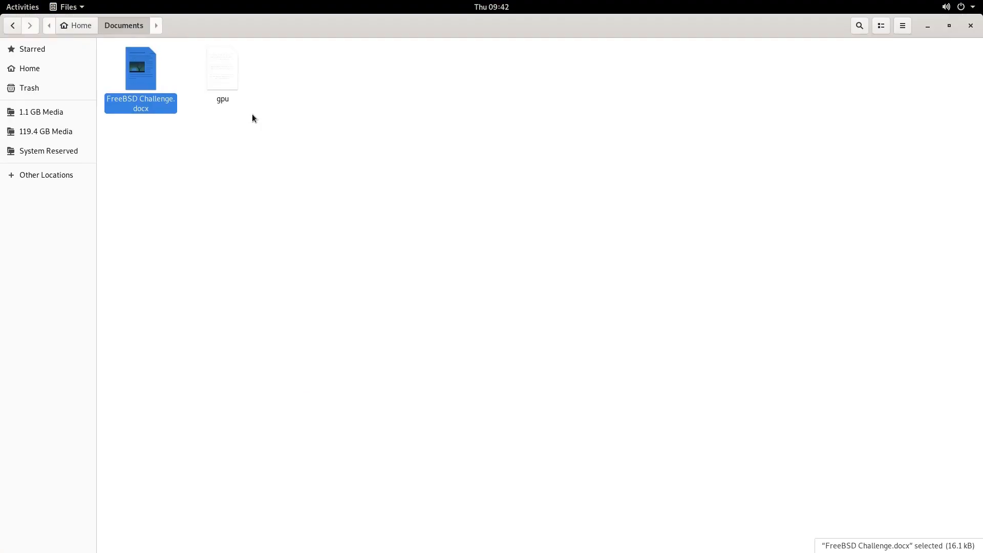
pyautogui.click(948, 26)
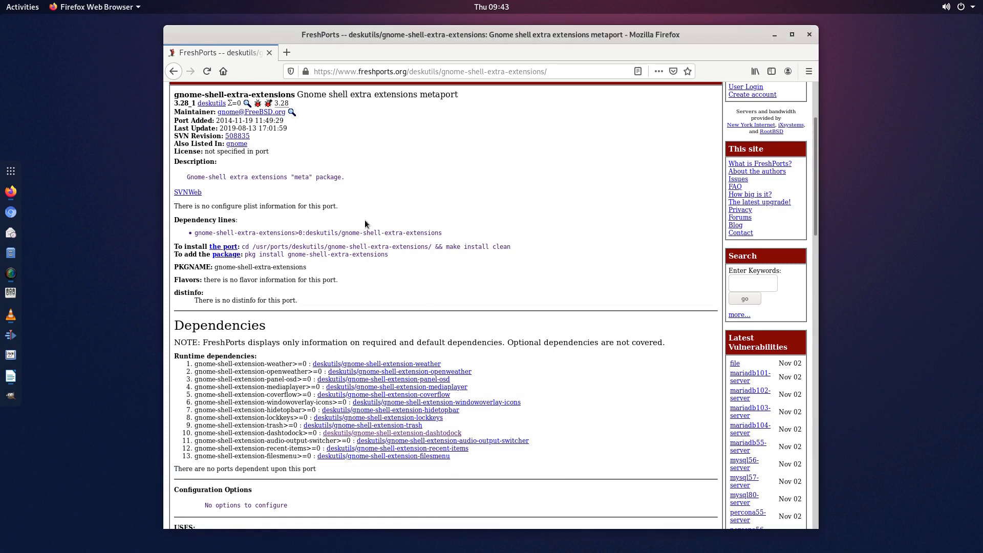
# Step: Select the FreshPorts gnome-shell-extra-extensions page address in Firefox's address bar
pyautogui.click(430, 71)
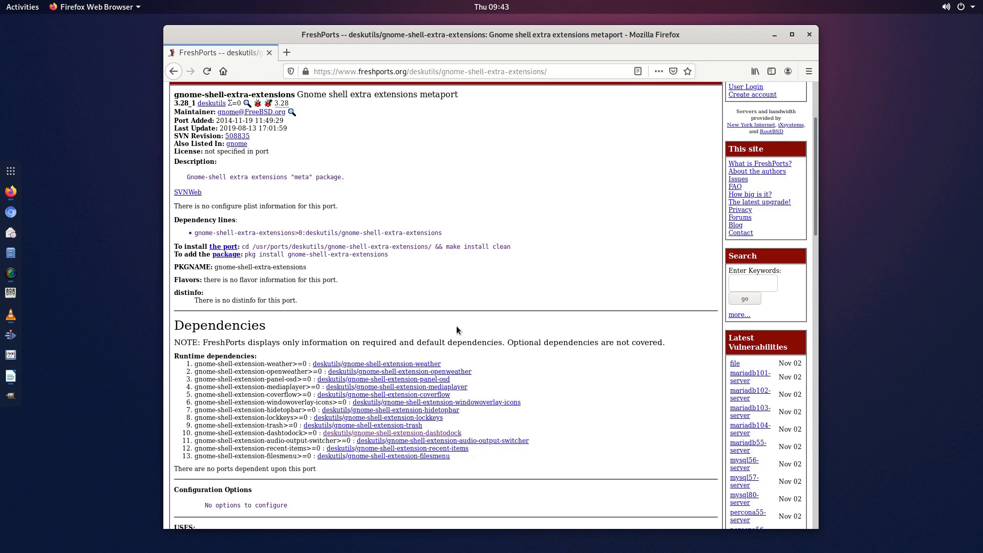
pyautogui.click(430, 71)
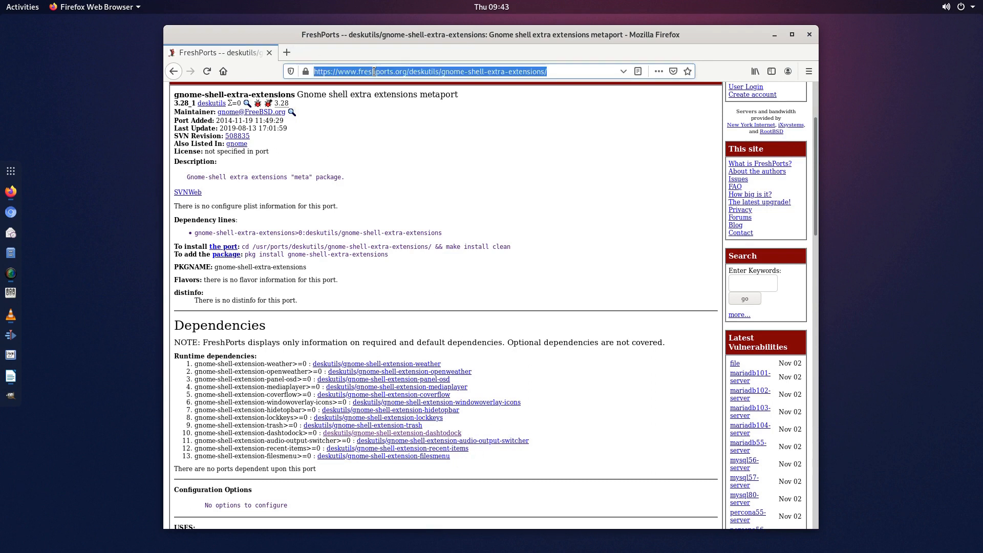
pyautogui.moveTo(724, 55)
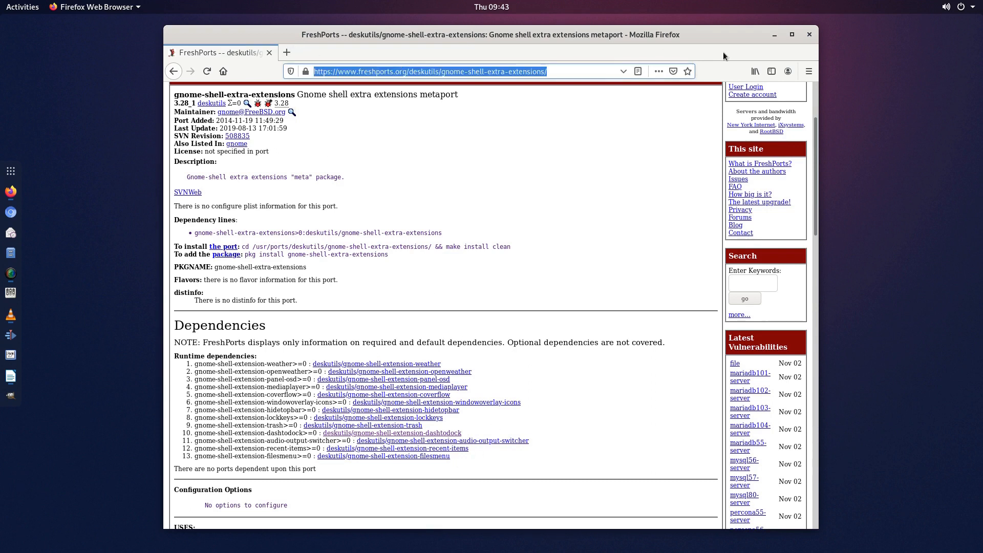
pyautogui.moveTo(57, 216)
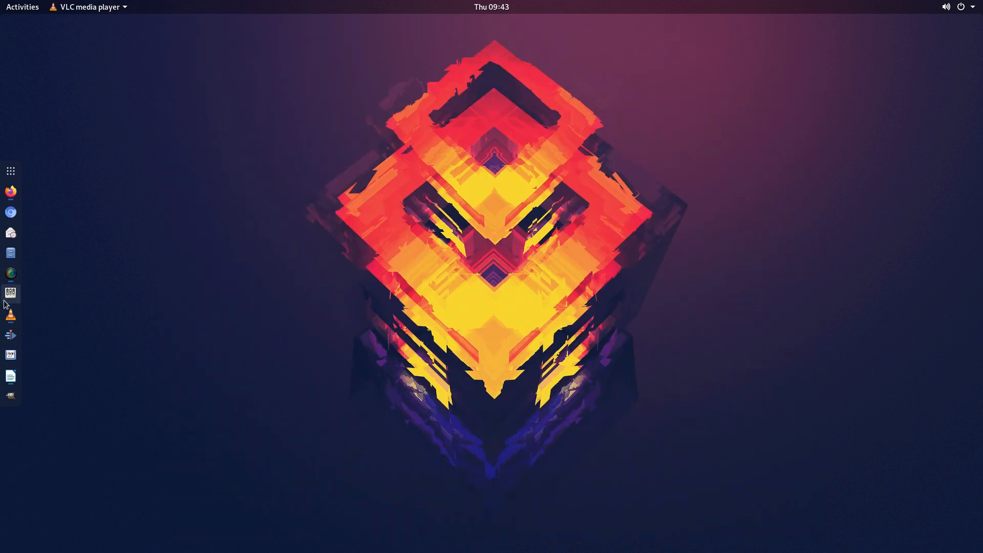
# Step: Launch GNOME Tweaks on Appearance, close it, and open the Activities overview
pyautogui.click(10, 293)
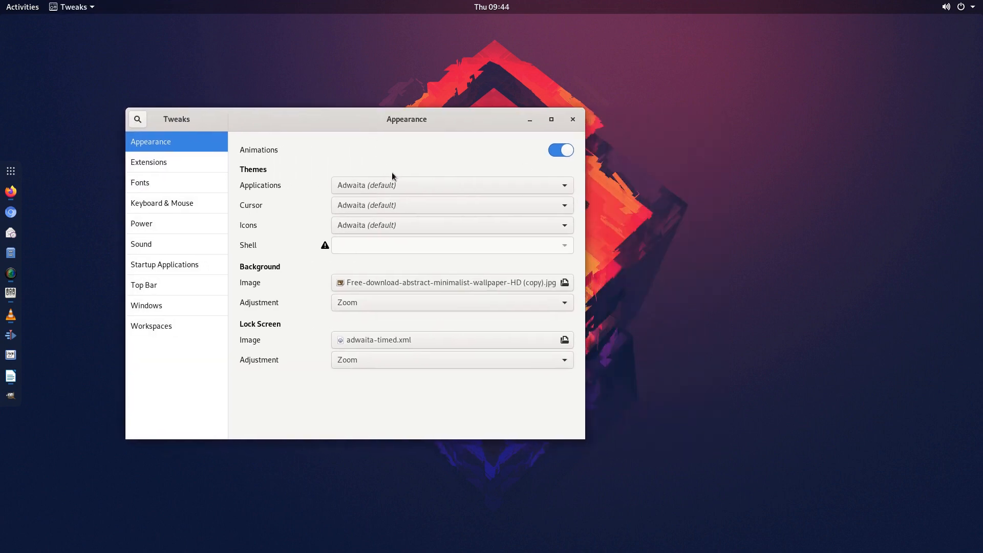
pyautogui.moveTo(442, 390)
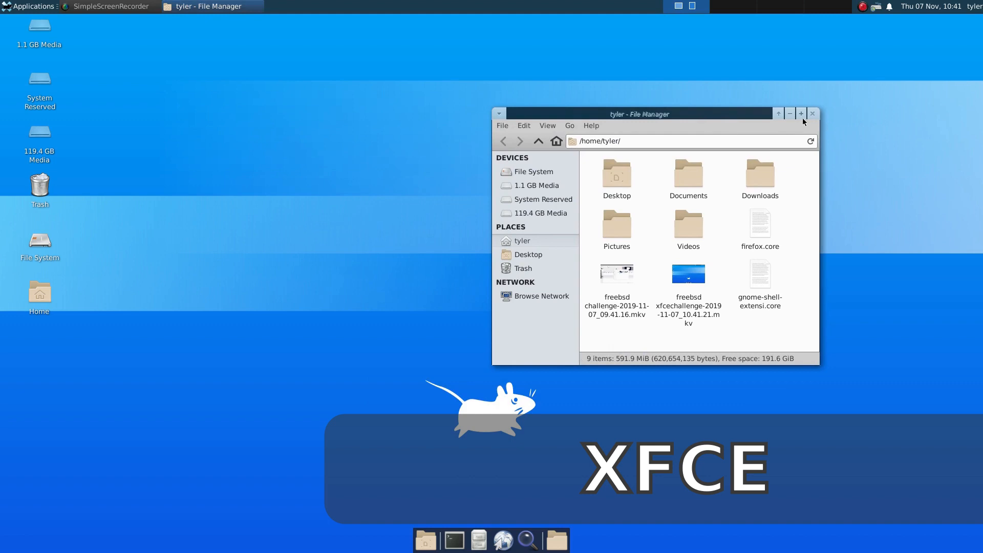
pyautogui.click(812, 113)
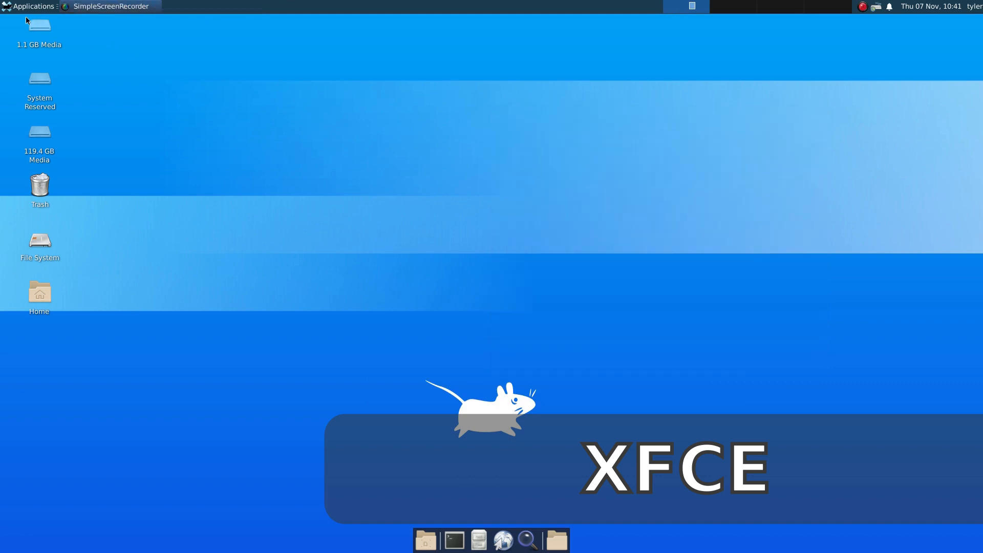
pyautogui.click(31, 6)
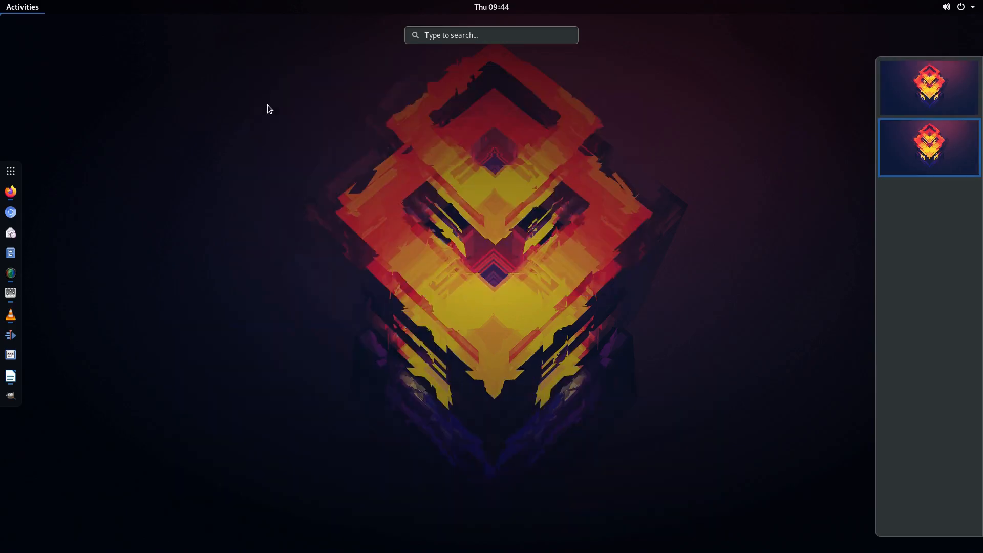
# Step: Leave the overview and search the applications for 'kdenlive'
pyautogui.click(928, 148)
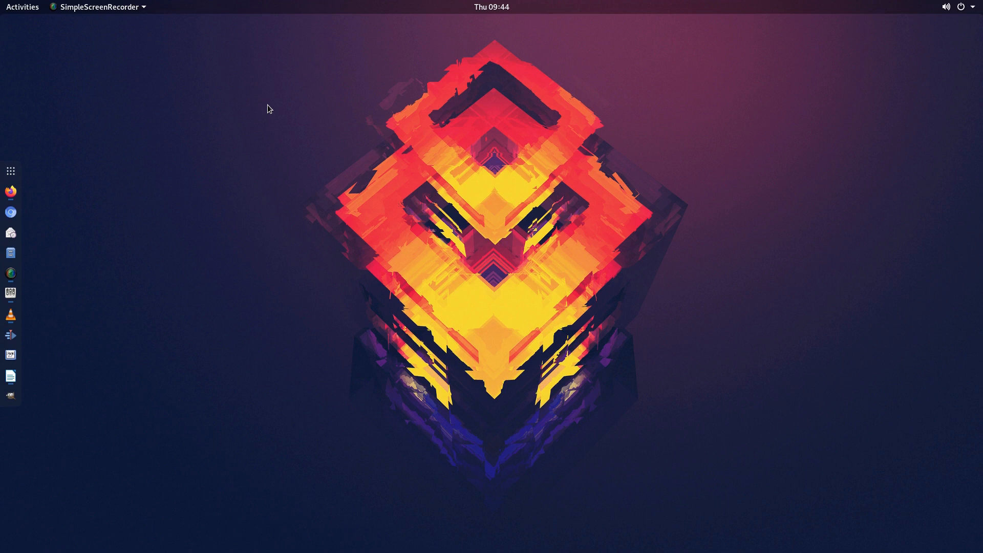
pyautogui.moveTo(36, 161)
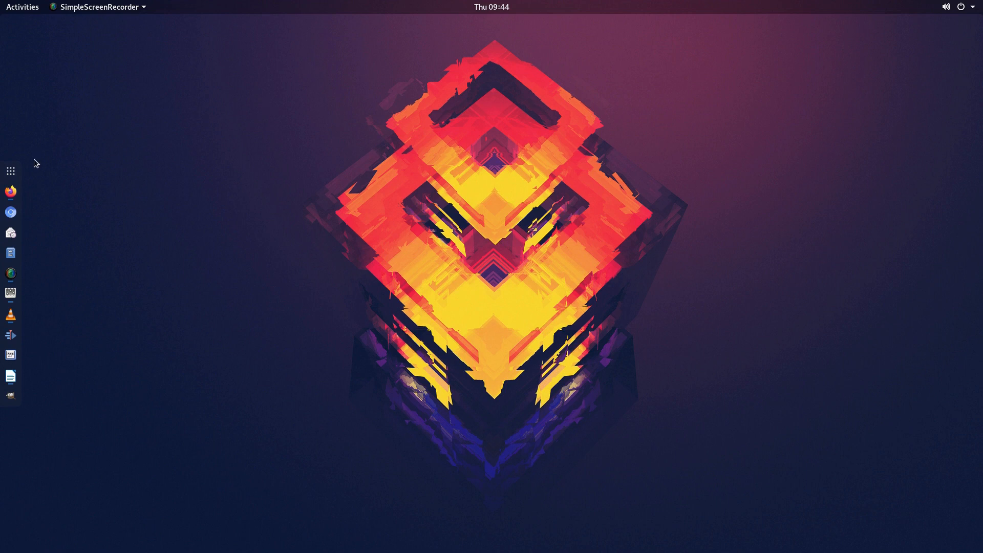
pyautogui.write('kdenlive')
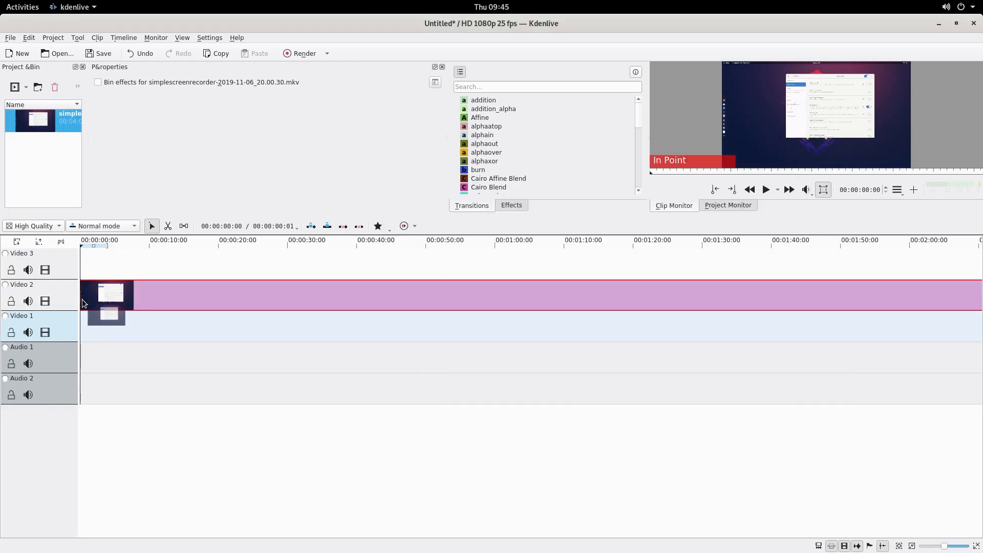
# Step: Switch from Kdenlive to the GIMP FreeBSD Challenge banner image
pyautogui.click(168, 226)
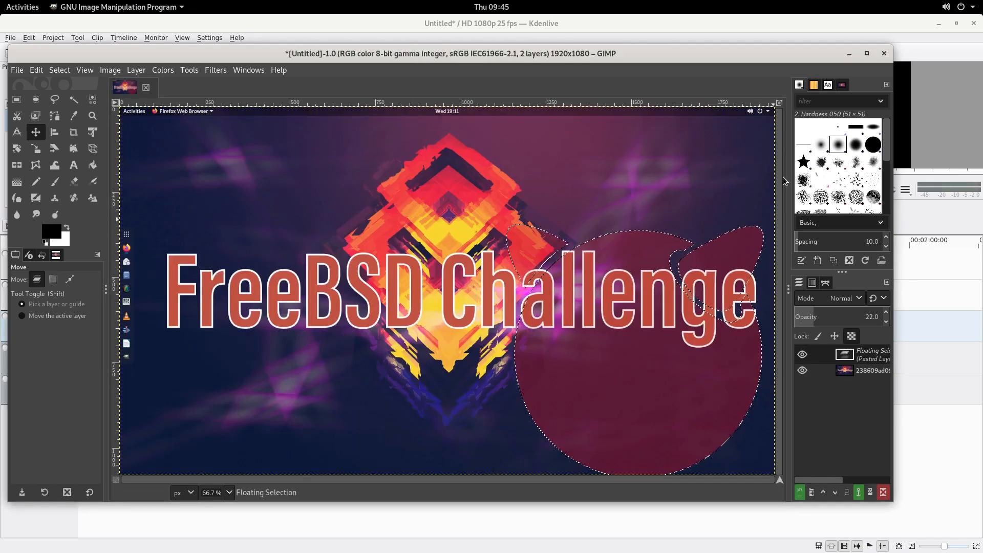
# Step: Preview the FreshPorts Firefox window, then search 'fir' and launch Files on Documents
pyautogui.click(23, 6)
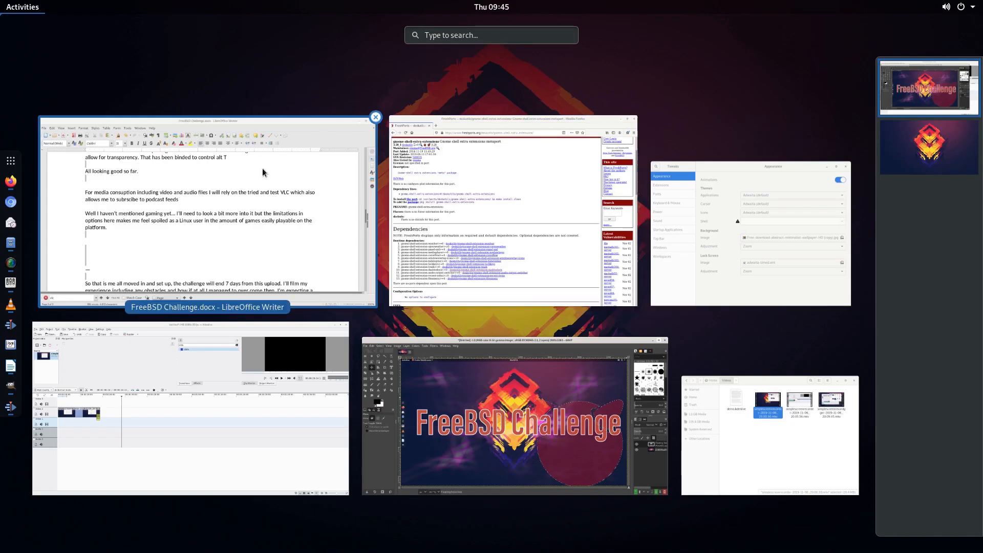
pyautogui.click(494, 213)
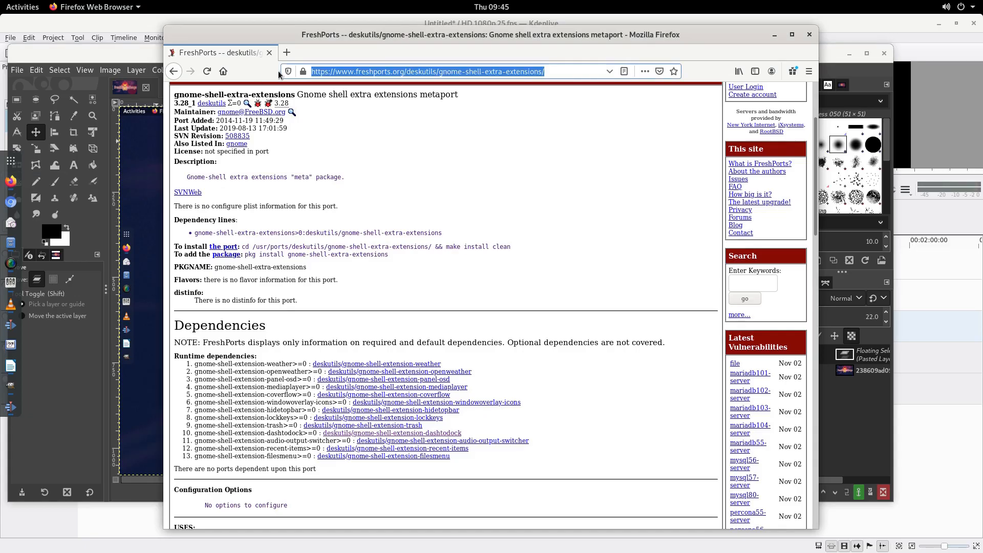
pyautogui.click(23, 7)
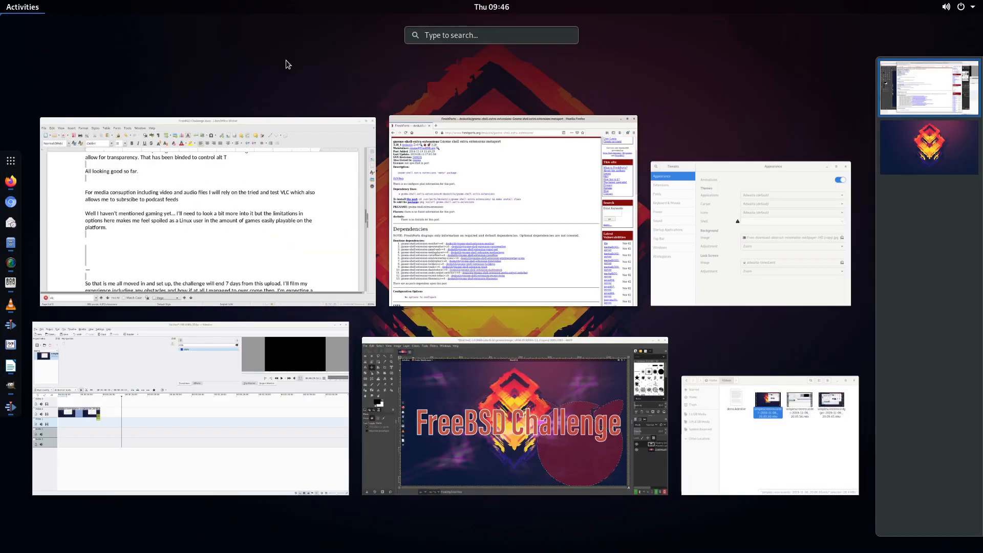
pyautogui.write('fir')
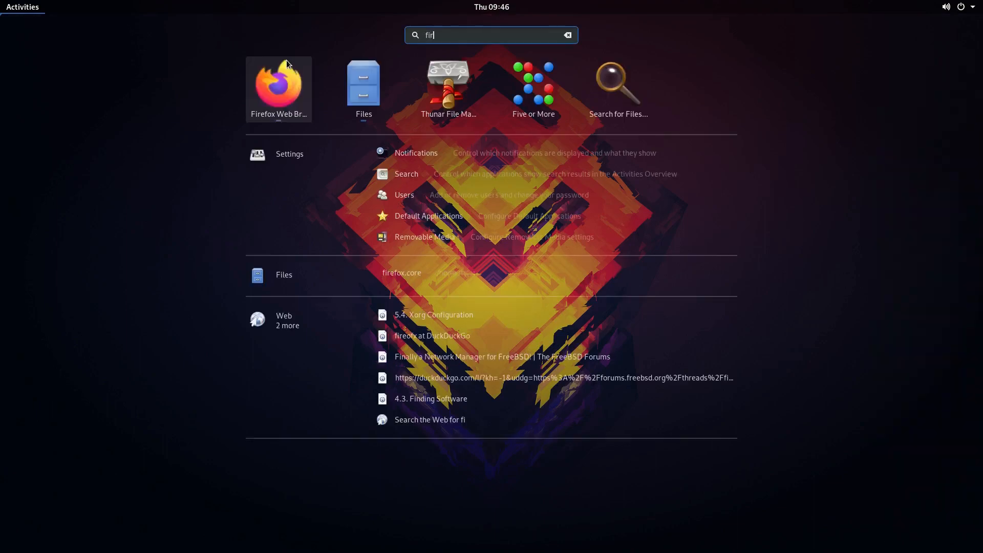
pyautogui.click(278, 86)
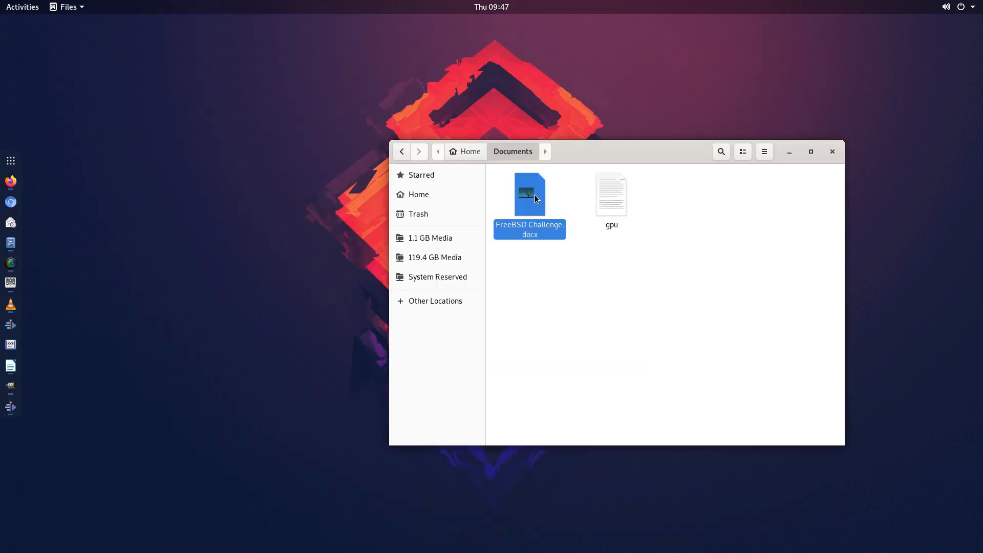
# Step: Open FreeBSD Challenge.docx in LibreOffice Writer and scroll through its text
pyautogui.doubleClick(529, 194)
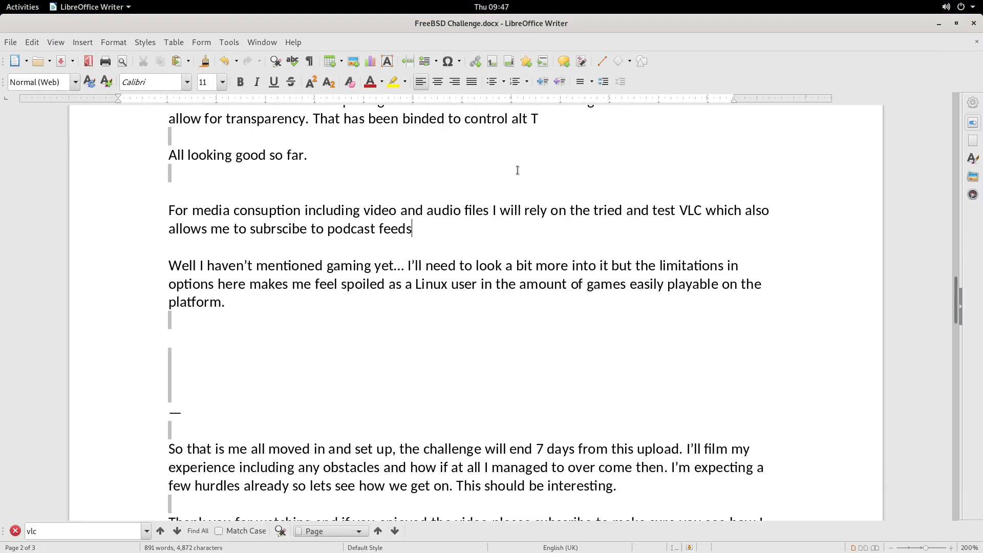
pyautogui.scroll(3)
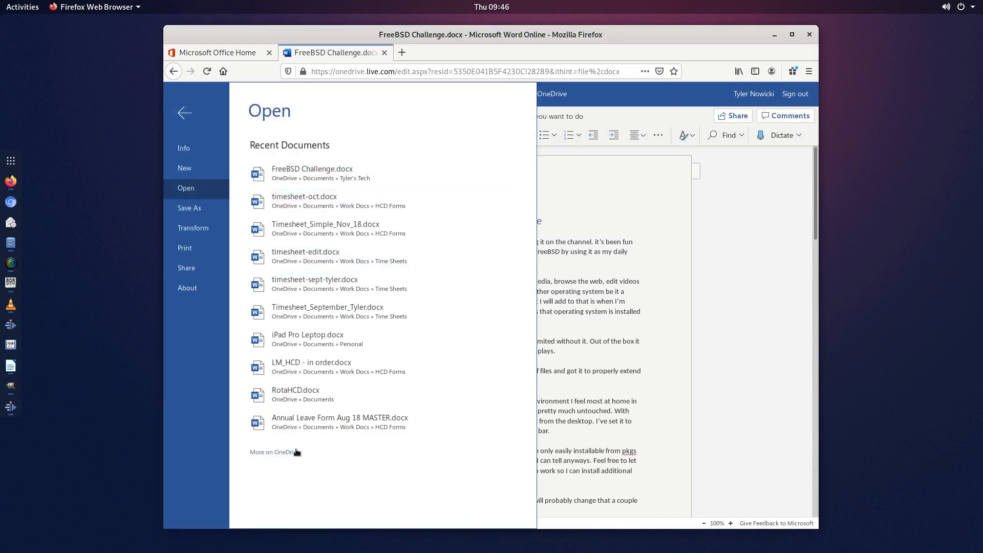
# Step: Leave Word Online's recent-documents pane and bring up GNOME Calendar on November 2019
pyautogui.click(22, 7)
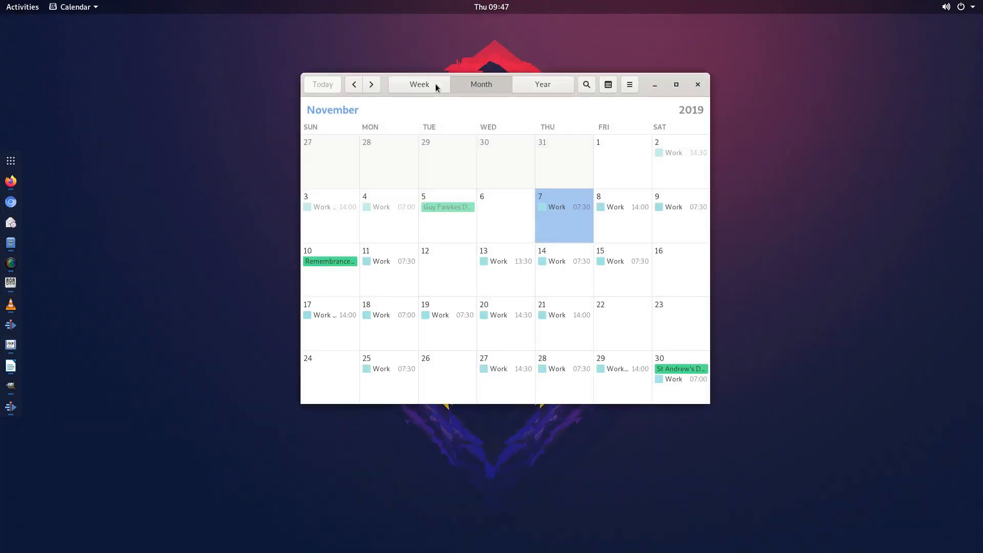
# Step: Maximize Calendar, advance to December 2019, then switch to the Year view
pyautogui.click(697, 84)
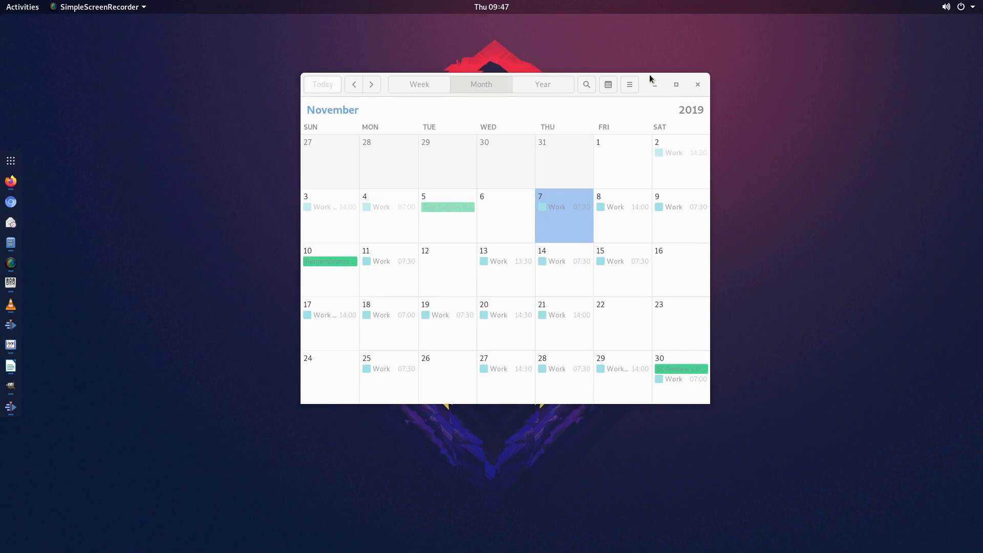
pyautogui.click(675, 84)
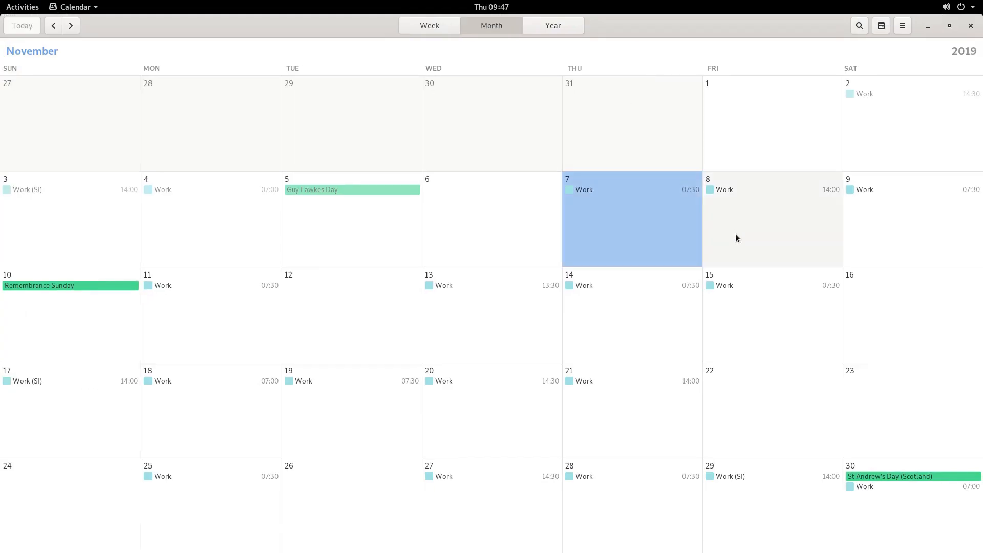
pyautogui.click(71, 25)
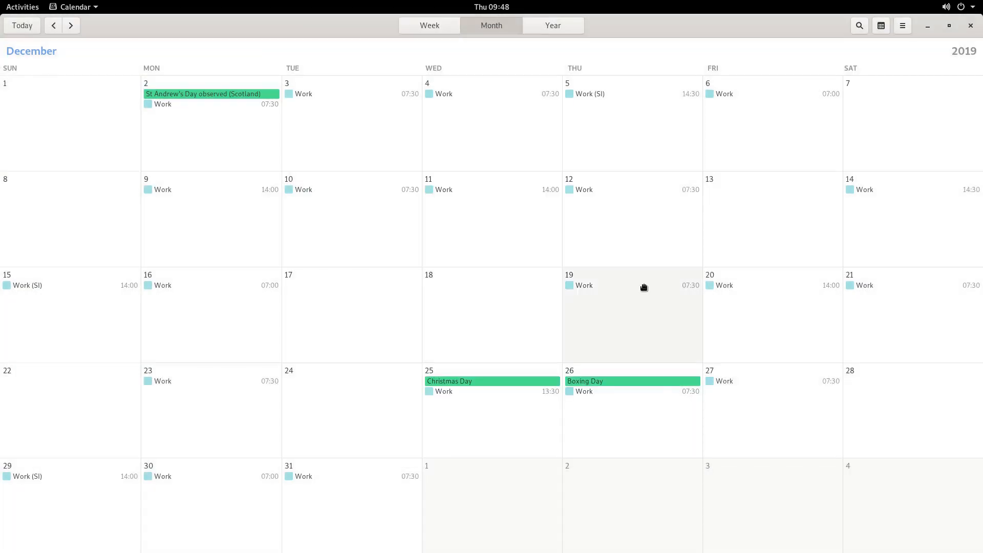
pyautogui.moveTo(965, 39)
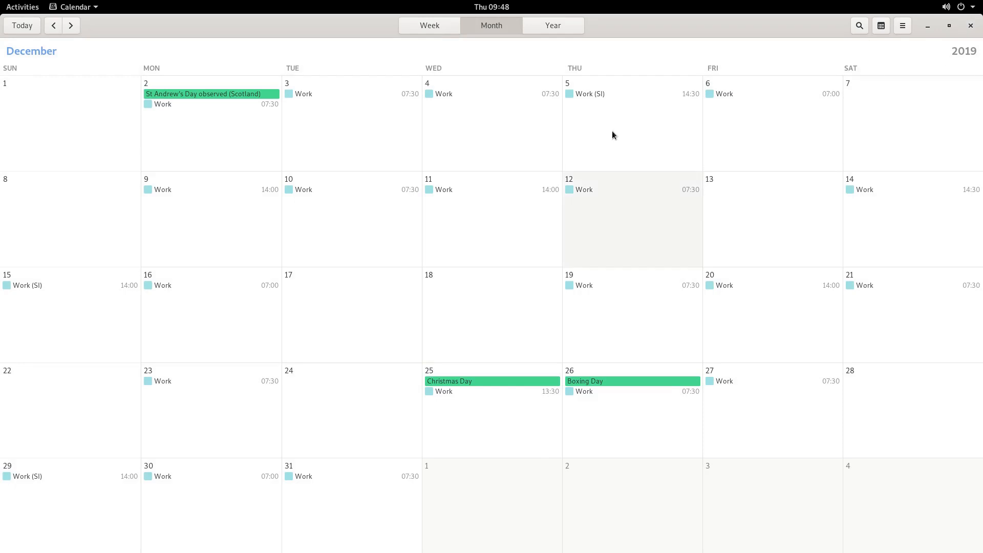
pyautogui.click(552, 25)
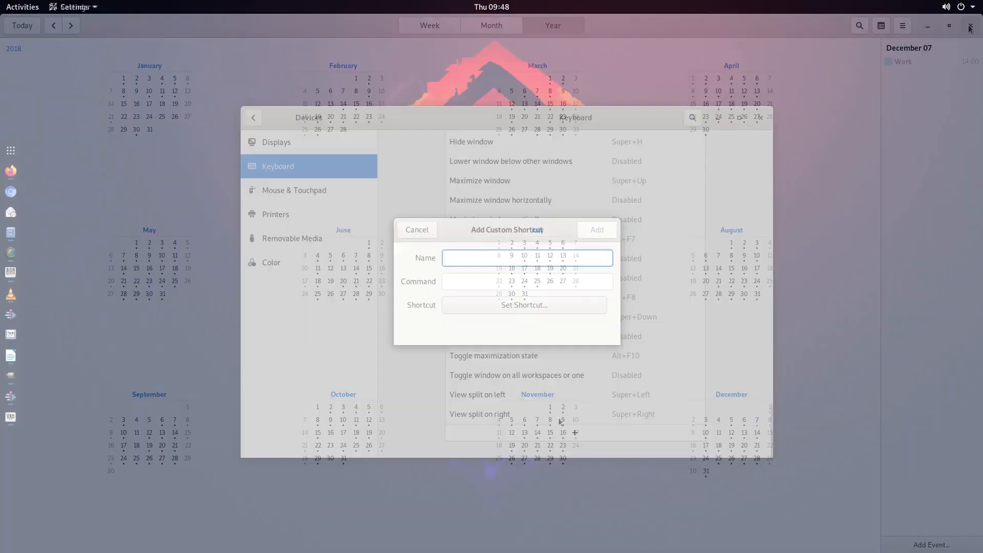
# Step: Launch Terminator via search 'terminat' and type 'clear ; neofetch' at the prompt
pyautogui.write('terminat')
pyautogui.write('cl')
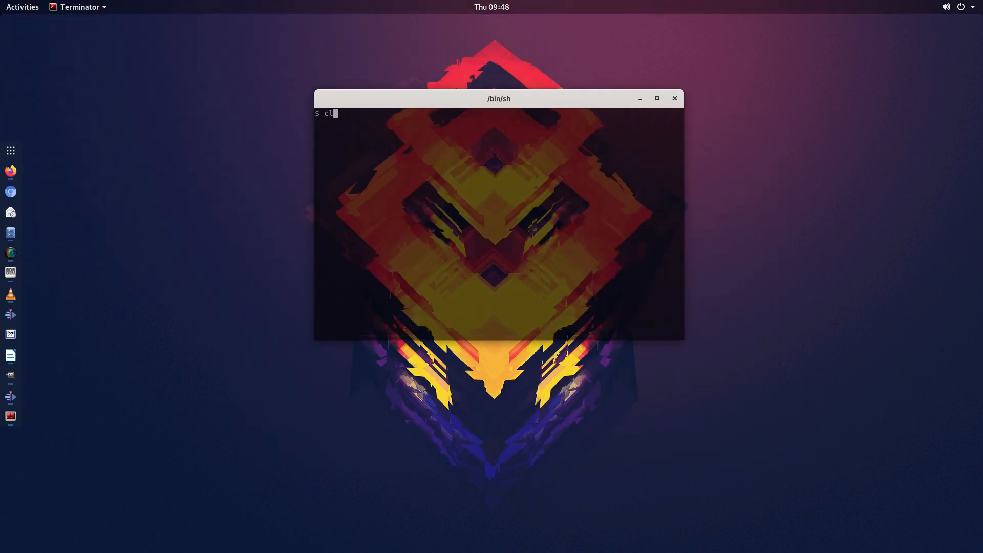
pyautogui.write('ear ; neofet')
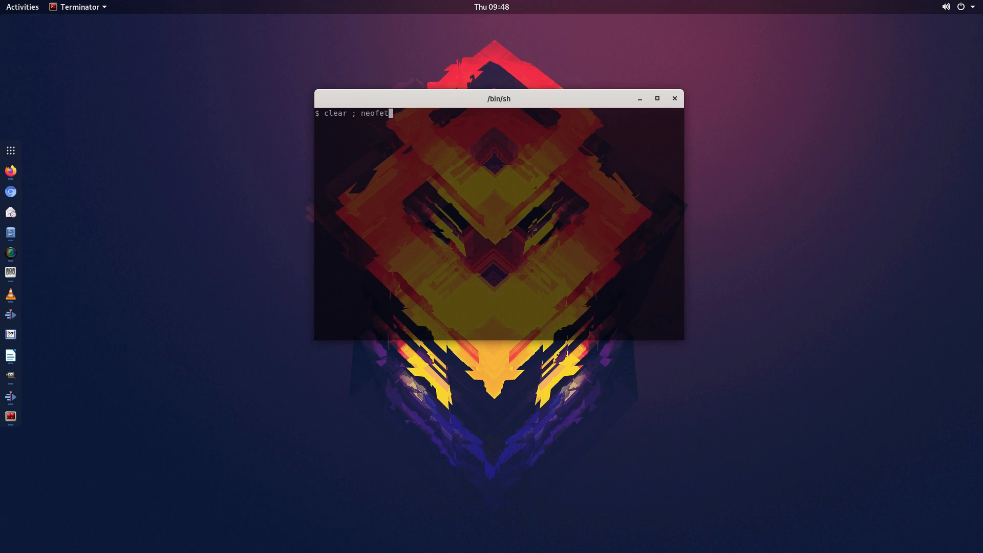